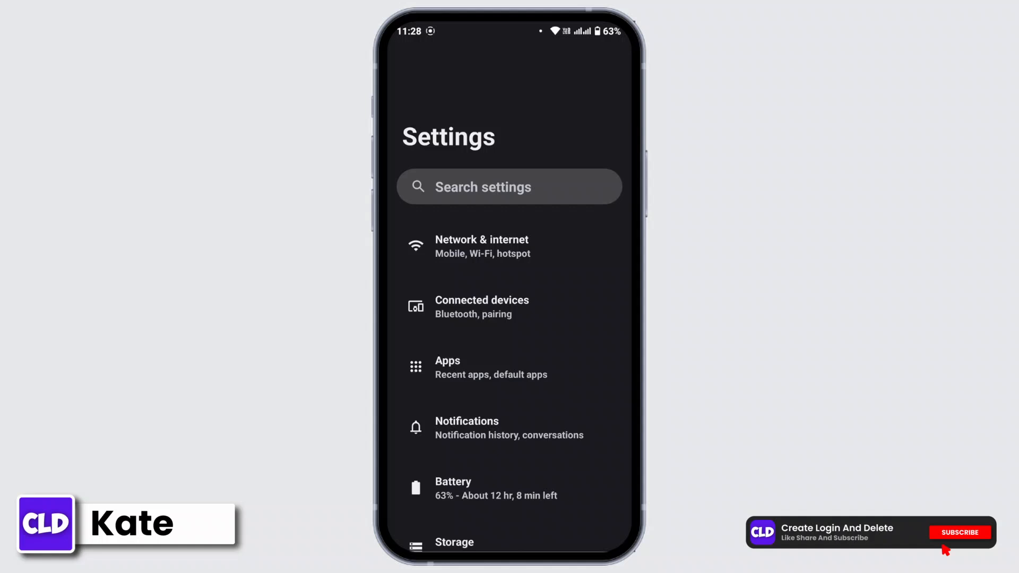
Scroll the Settings list down to reach the About phone entry
{"action": "left_click", "coordinate": [960, 532]}
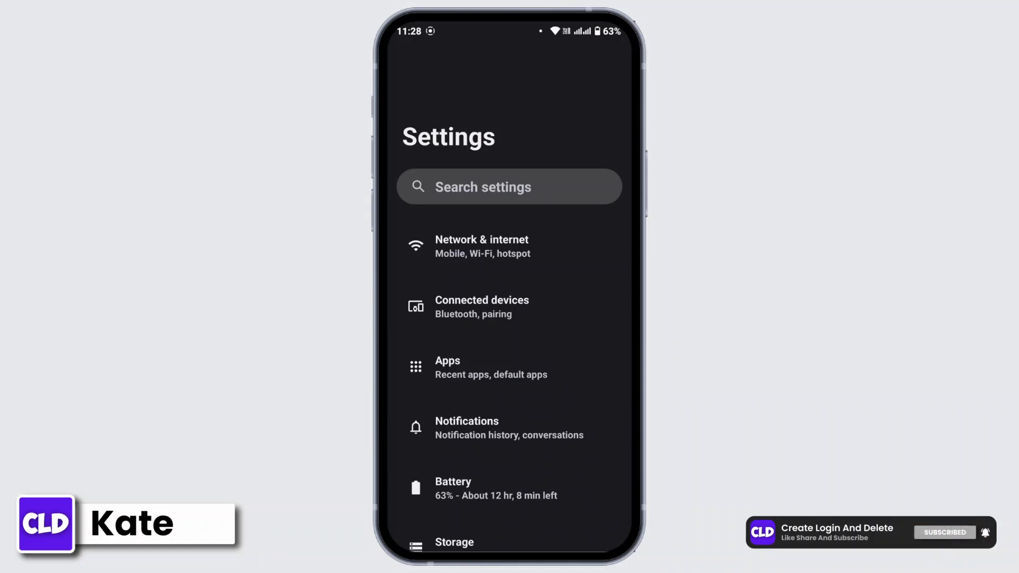
{"action": "scroll", "scroll_direction": "down", "scroll_amount": 3}
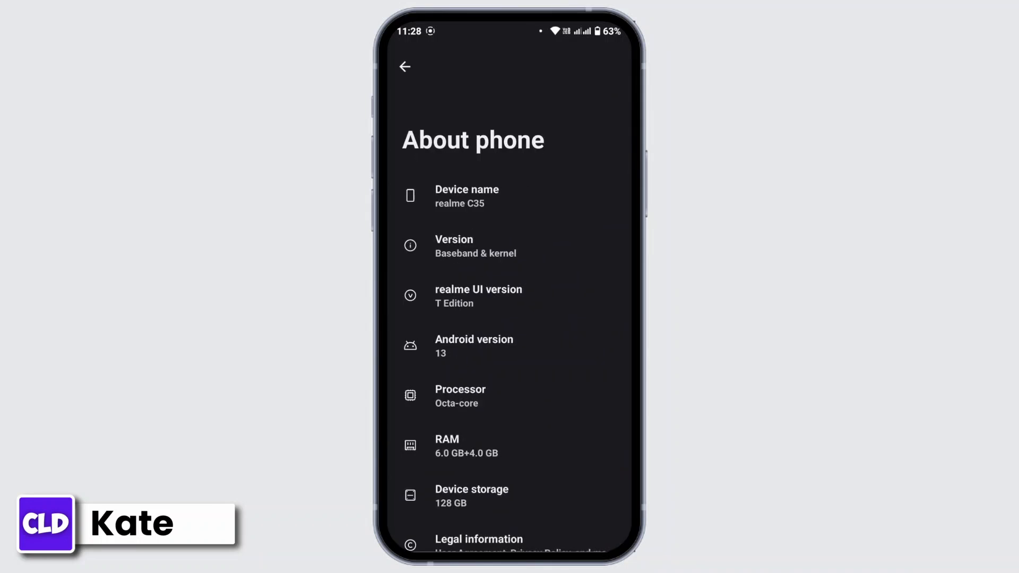
{"action": "left_click", "coordinate": [475, 245]}
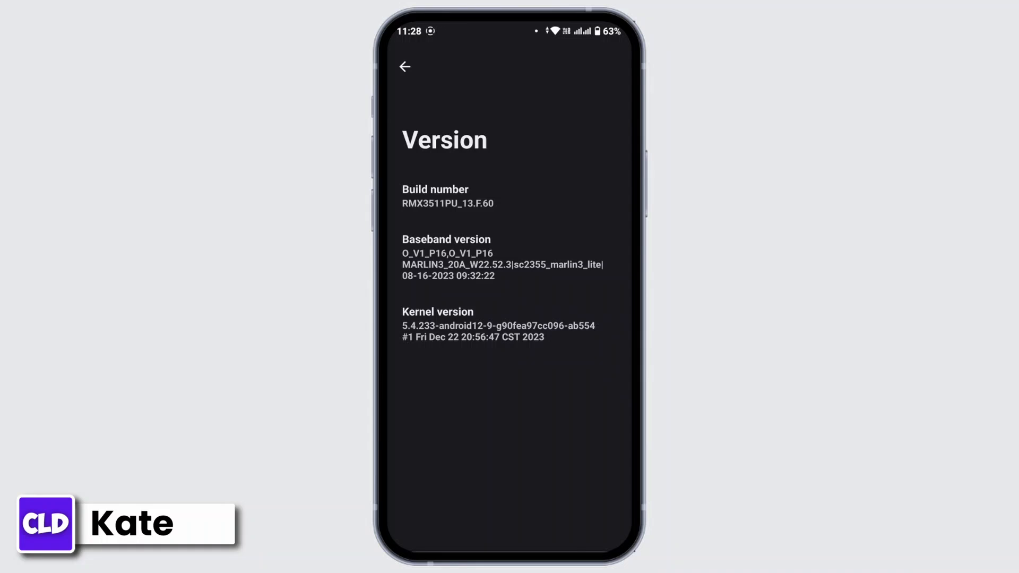
{"action": "left_click", "coordinate": [542, 211]}
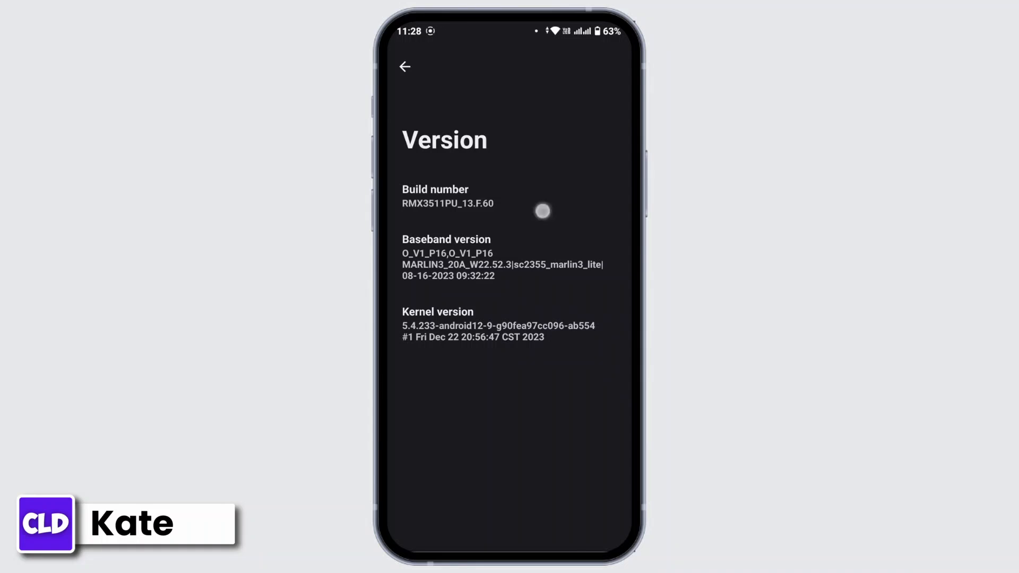
{"action": "left_click", "coordinate": [446, 197]}
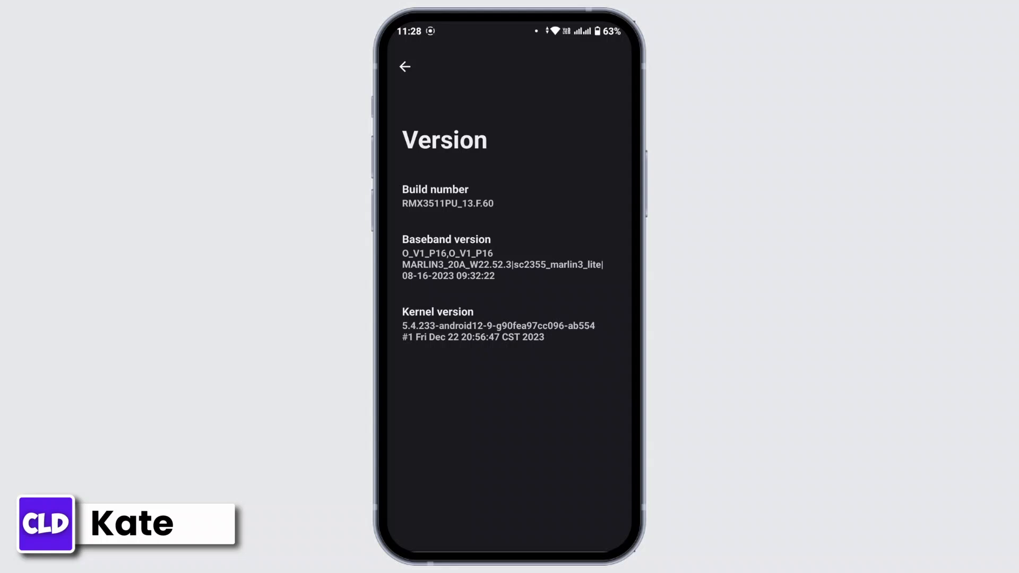
{"action": "left_click", "coordinate": [405, 67]}
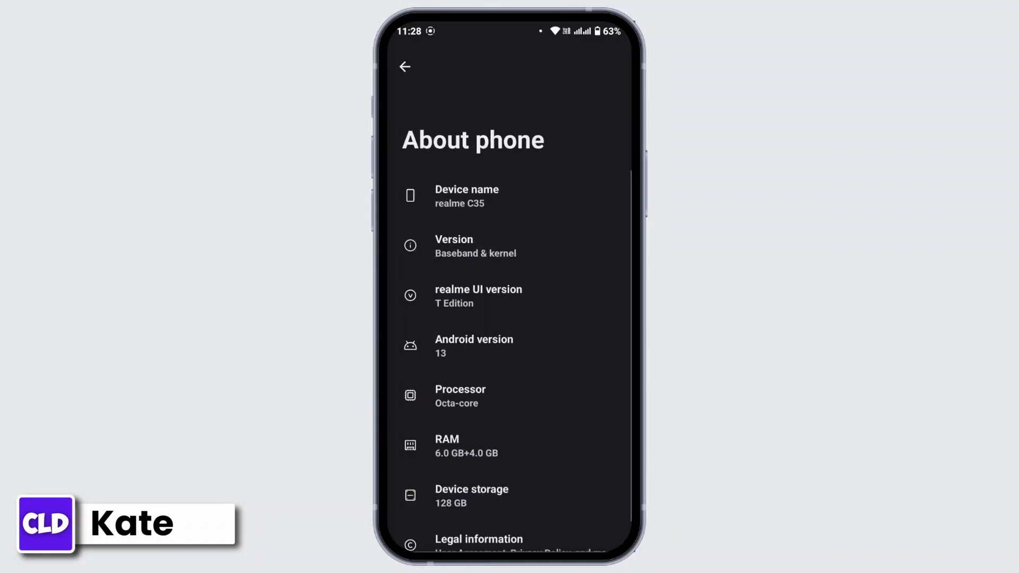
Search the settings for 'deve' and go to the Developer options result
{"action": "left_click", "coordinate": [405, 66]}
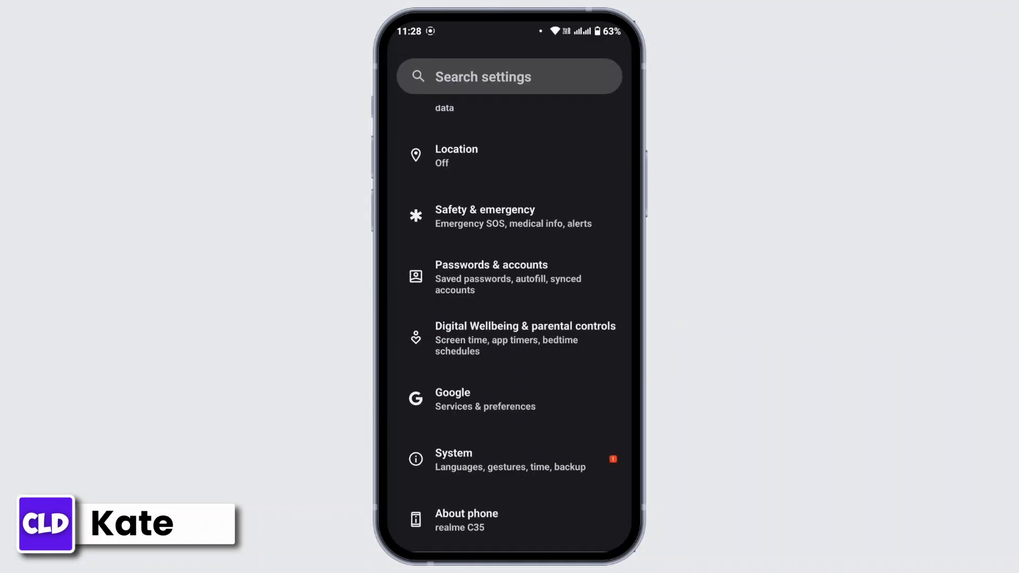
{"action": "left_click", "coordinate": [508, 77]}
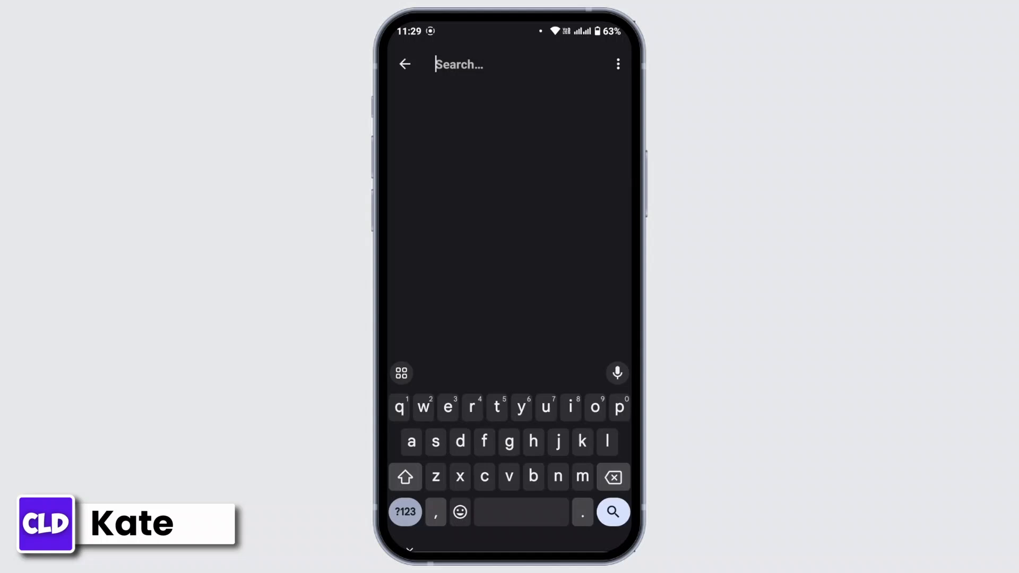
{"action": "type", "text": "developer"}
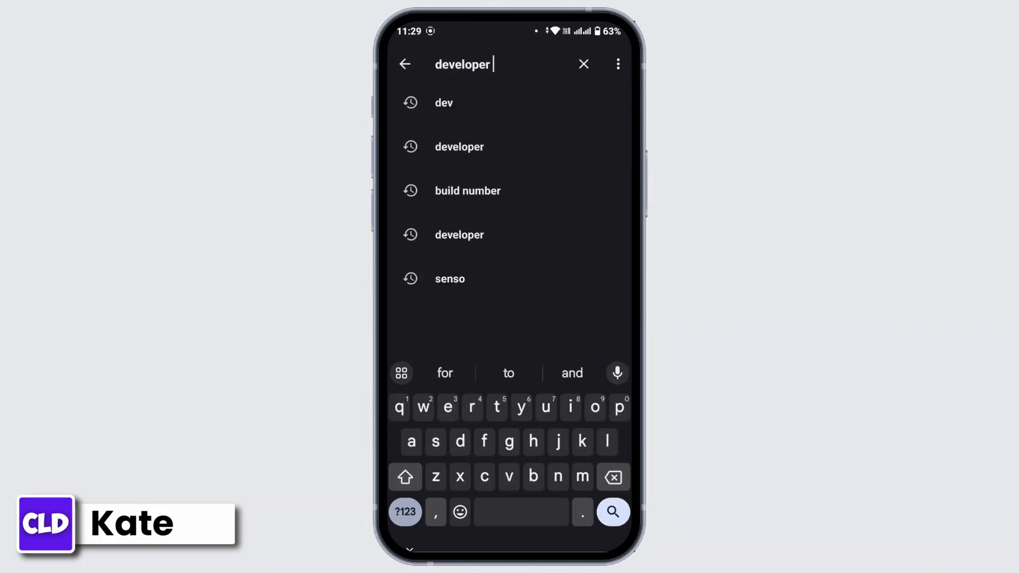
{"action": "left_click", "coordinate": [459, 146]}
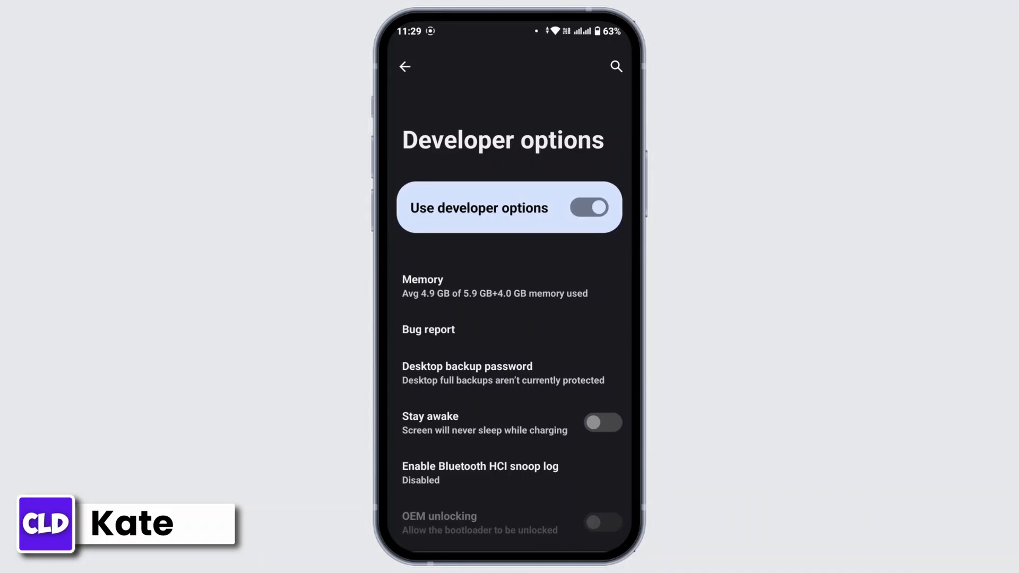
Locate Quick settings developer tiles in Developer options and enter its list
{"action": "scroll", "scroll_direction": "down", "scroll_amount": 3}
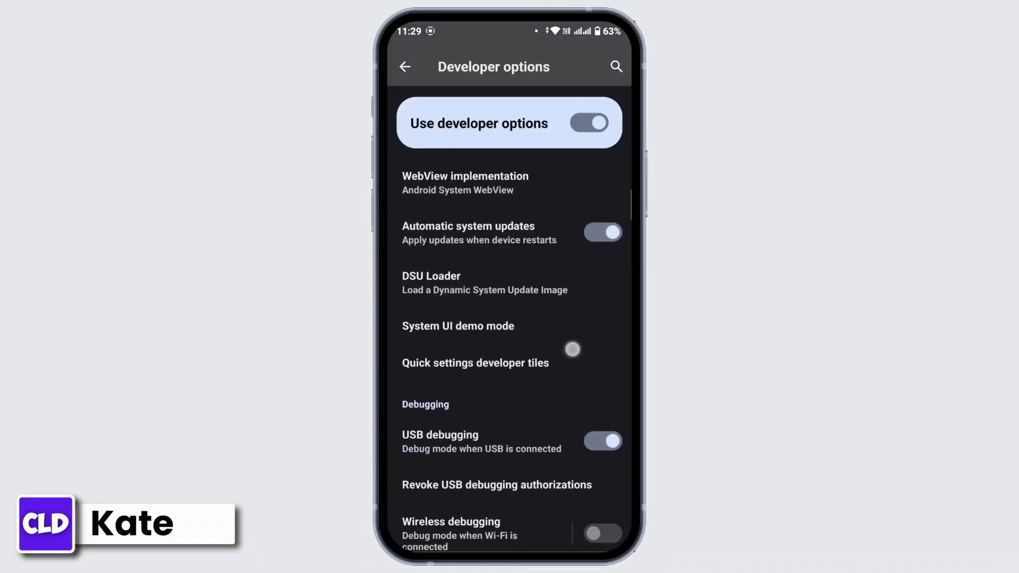
{"action": "scroll", "scroll_direction": "up", "scroll_amount": 3}
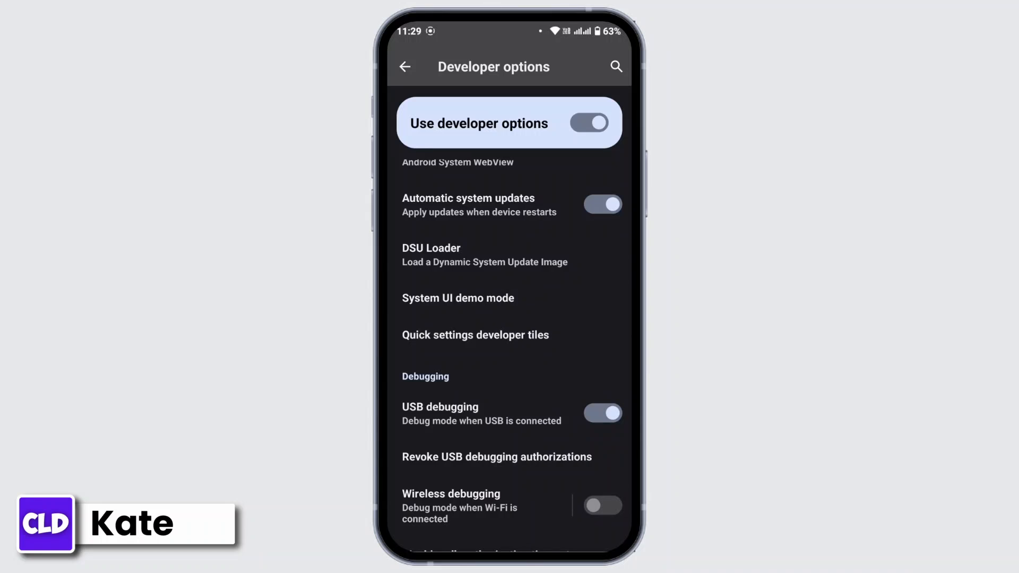
{"action": "left_click", "coordinate": [476, 334]}
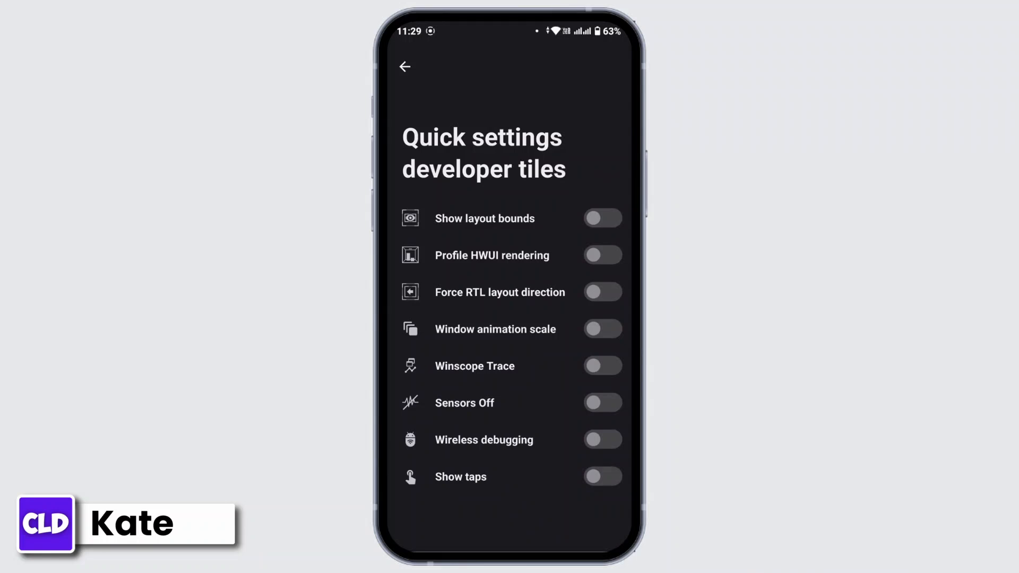
Switch on the Sensors Off developer tile and return to the home screen
{"action": "left_click", "coordinate": [602, 403]}
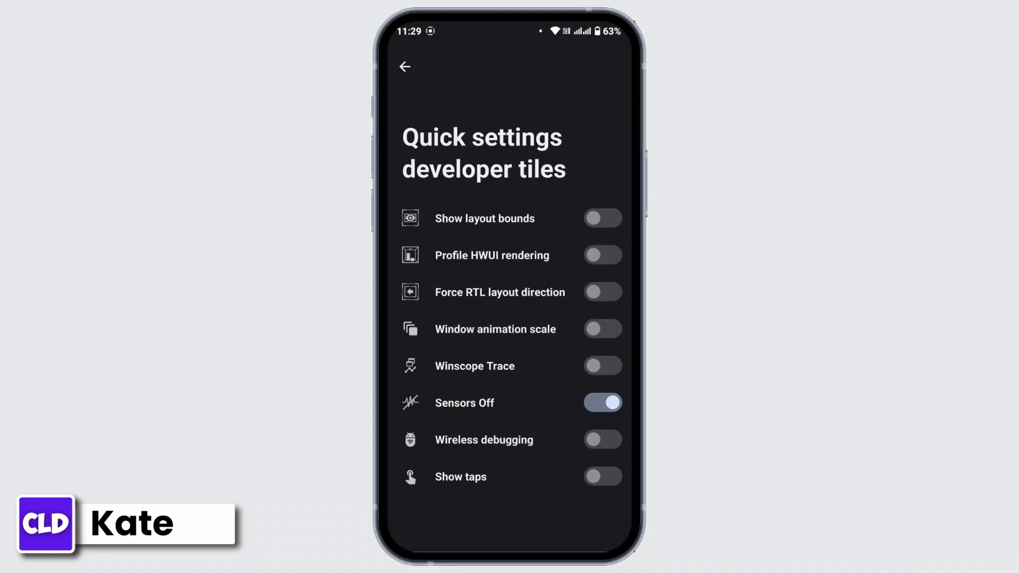
{"action": "left_click", "coordinate": [403, 67]}
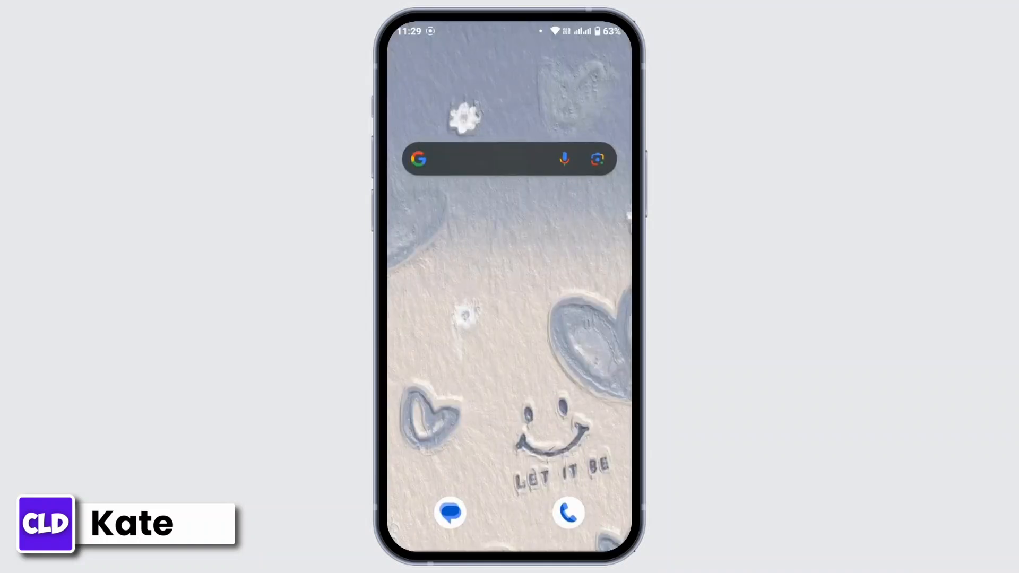
Pull down quick settings and turn the Sensors Off tile on
{"action": "scroll", "scroll_direction": "down", "scroll_amount": 3}
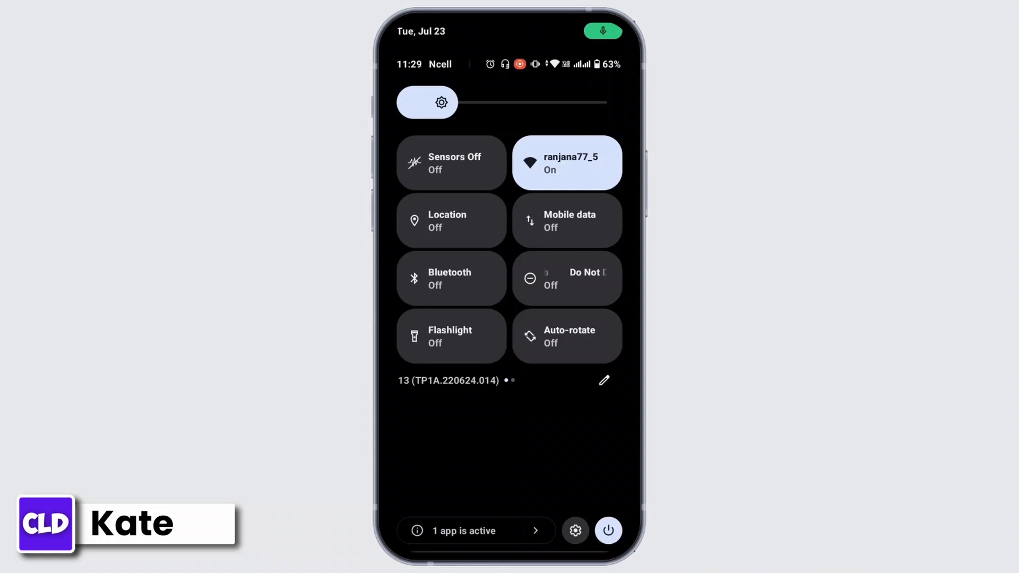
{"action": "left_click", "coordinate": [450, 162]}
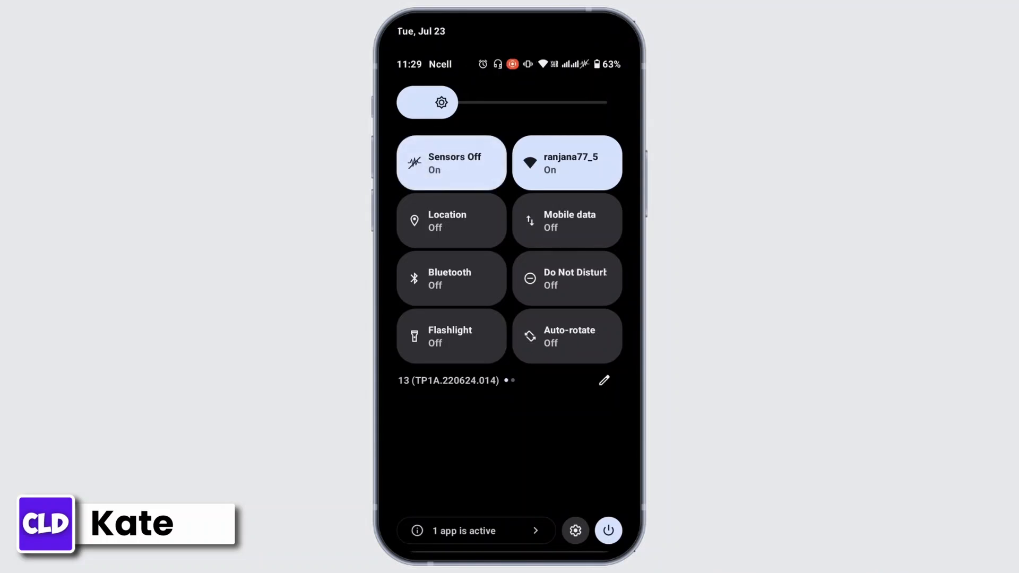